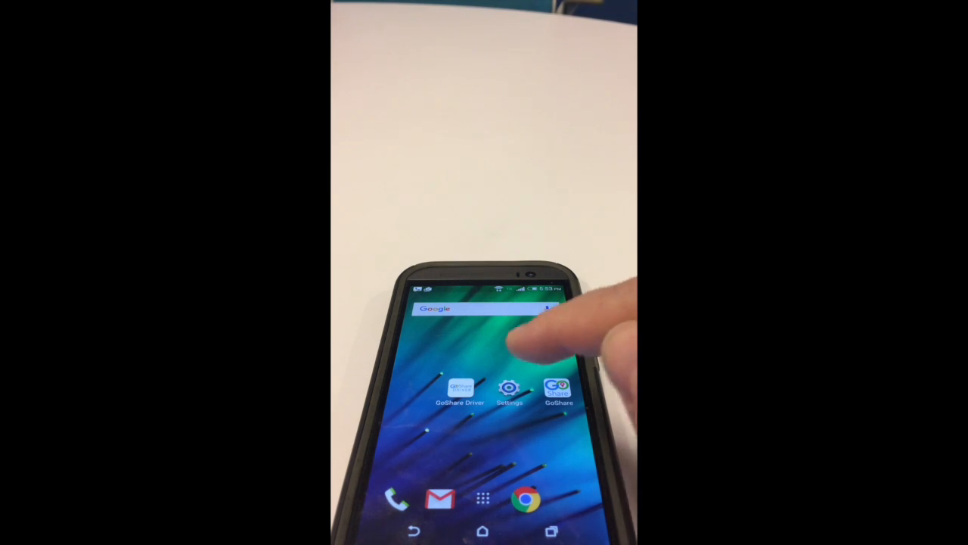
- Launch Settings from the home screen and scroll down to App manager
click(508, 388)
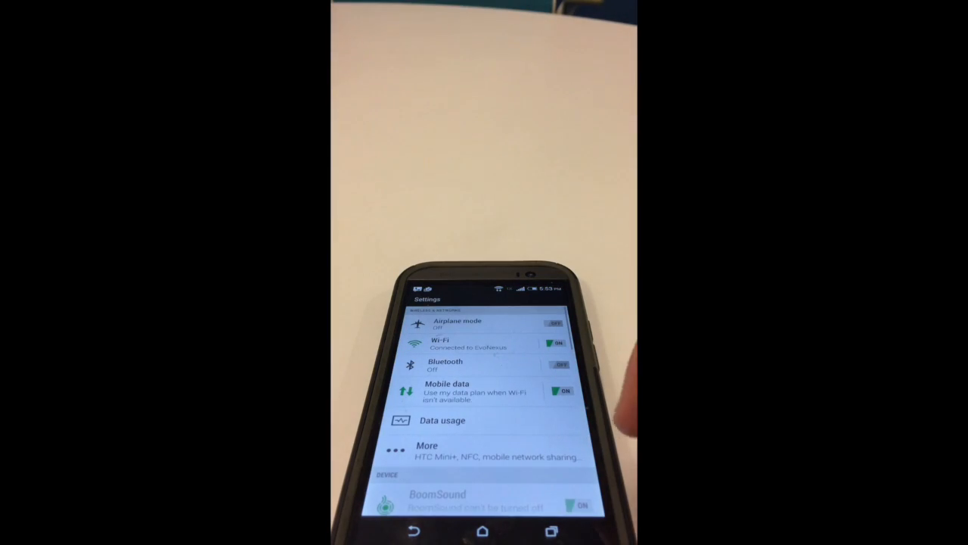
scroll(down, 3)
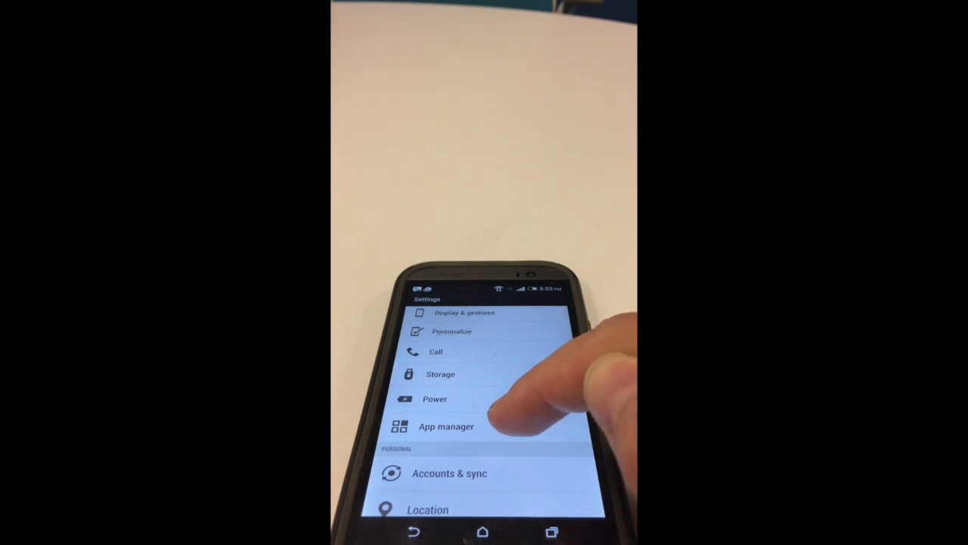
- Enter App manager to list the installed apps including GoShare Driver
click(446, 426)
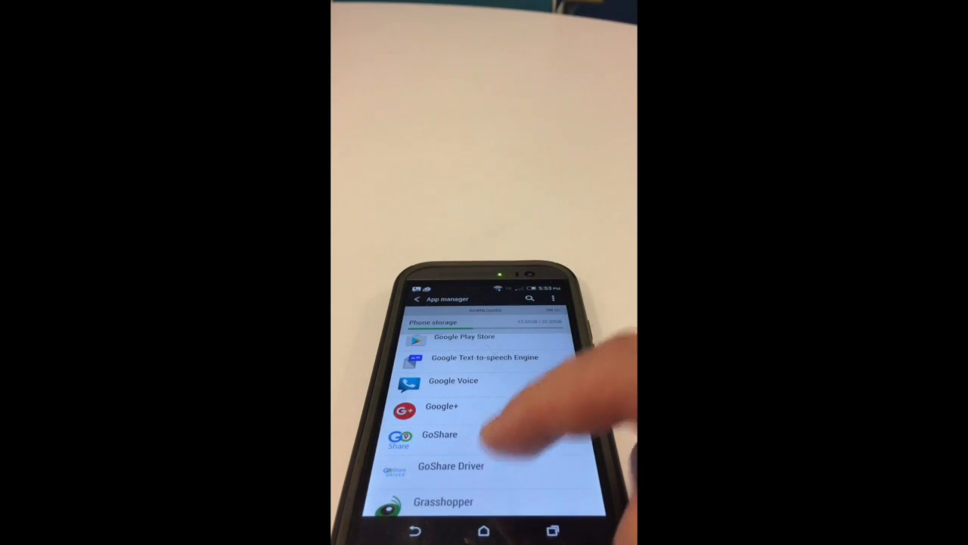
- View GoShare Driver's app info and cancel turning off Show notifications so it stays enabled
click(451, 466)
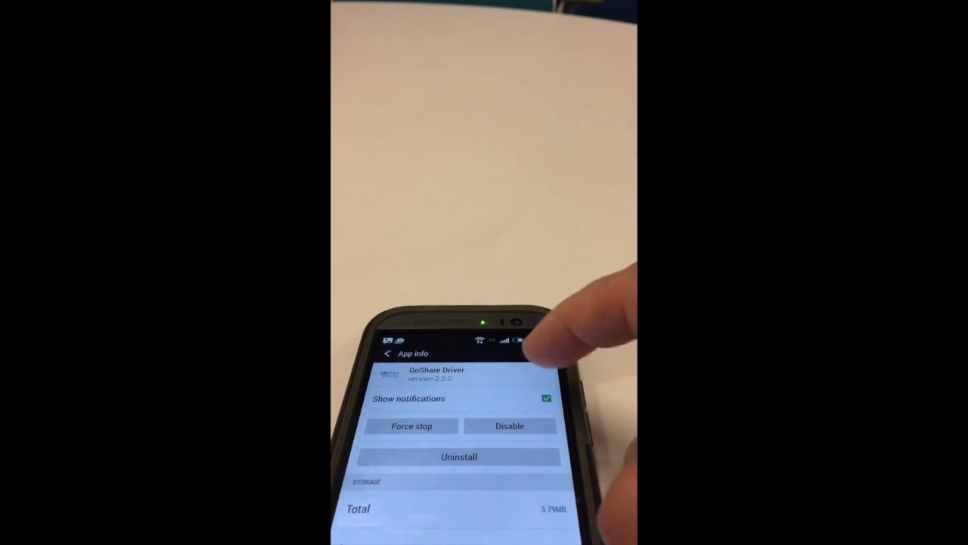
click(546, 399)
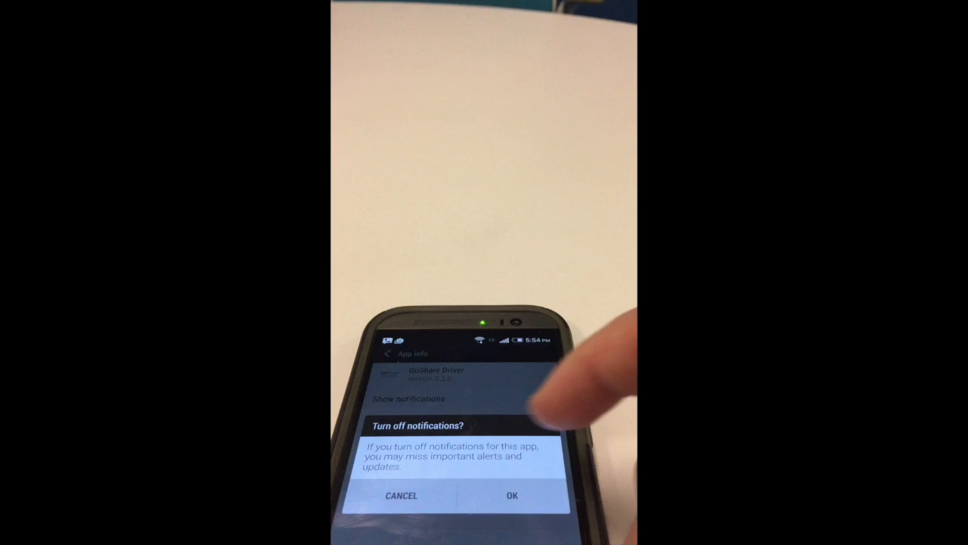
click(511, 496)
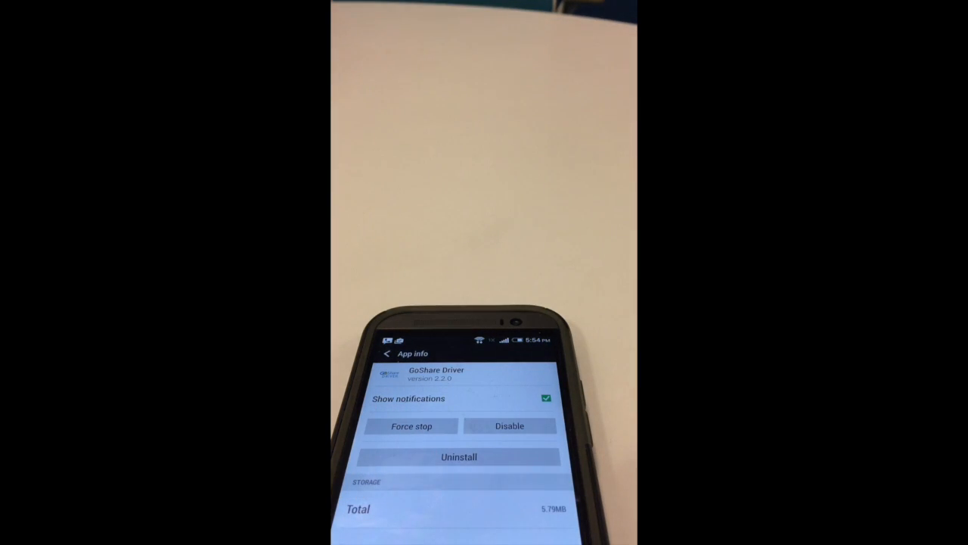